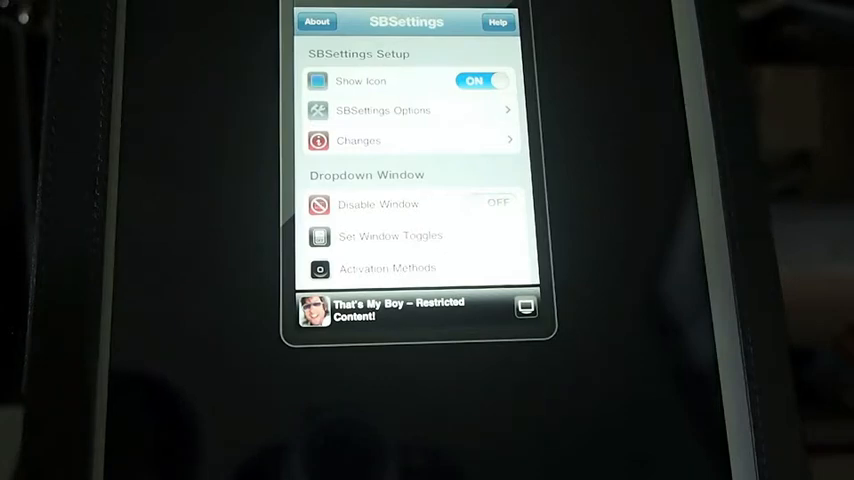
Open the SBS Options page in SBSettings to review its window options, including Shows Hold Icons.
click(383, 110)
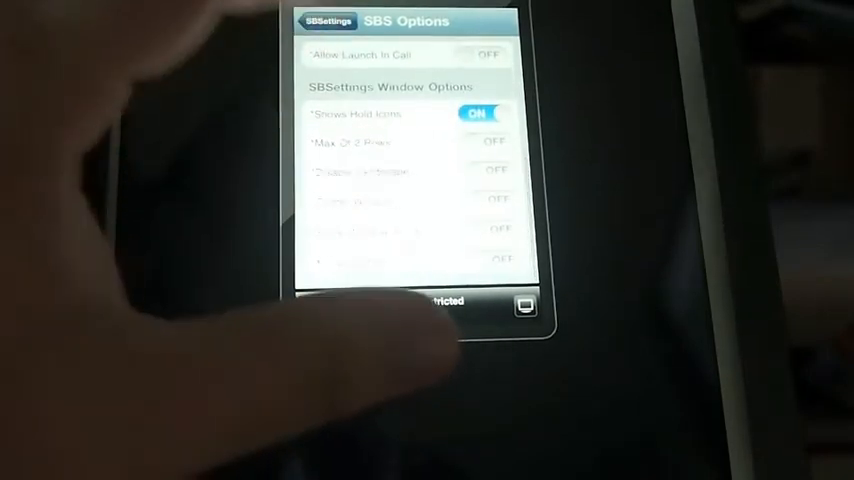
click(327, 21)
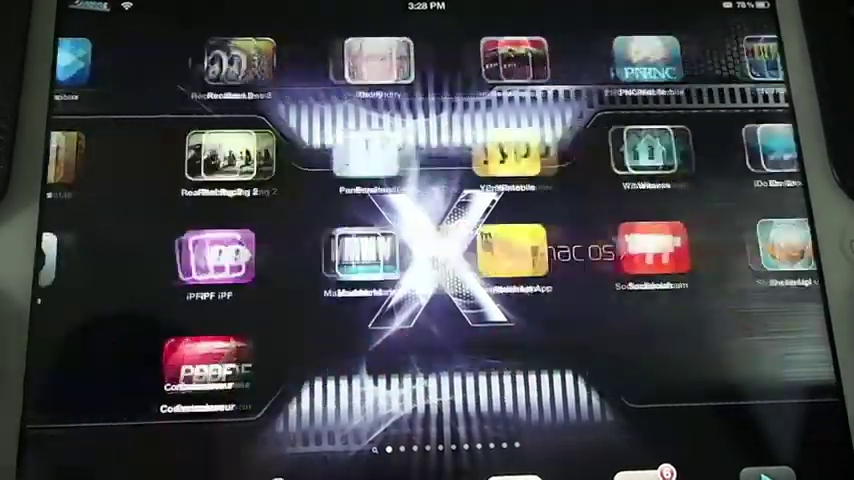
Swipe left through four home screen pages toward the Activator app.
scroll(left, 3)
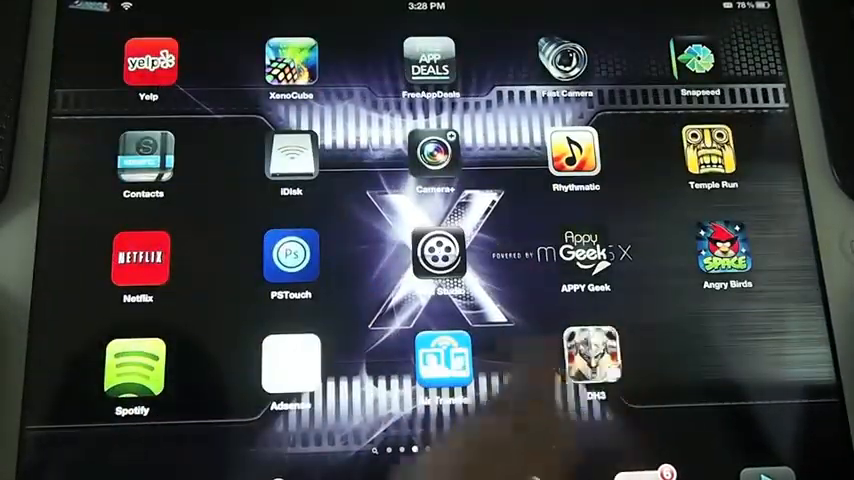
scroll(left, 3)
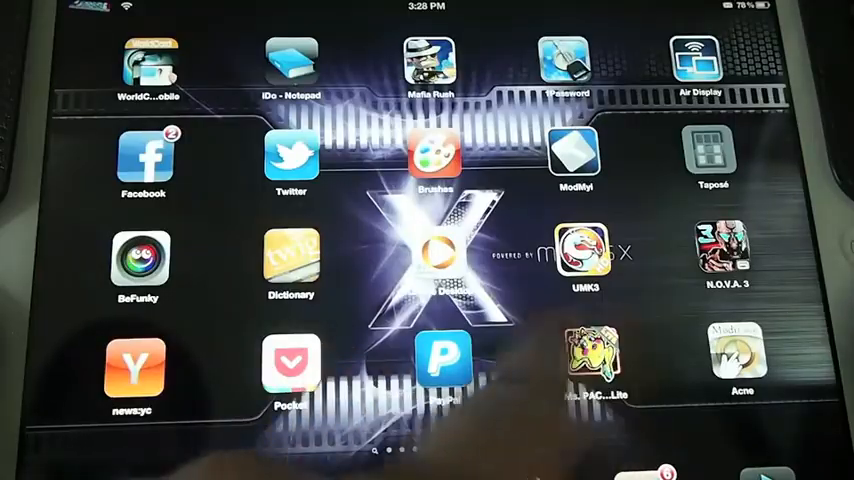
scroll(left, 3)
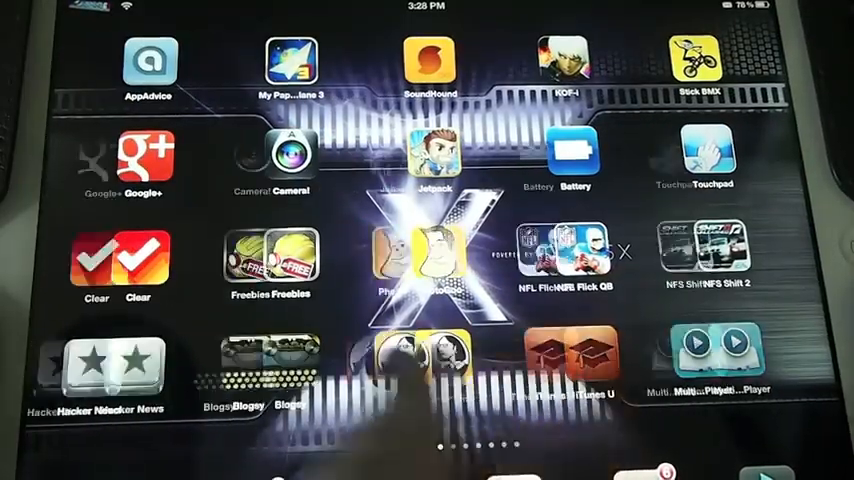
scroll(left, 3)
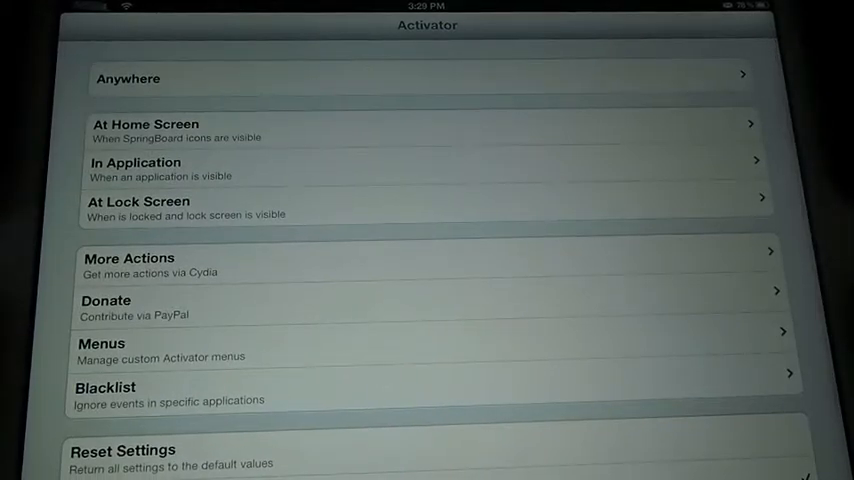
Browse Activator's Anywhere events and view Home Button Double Press, assigned to SBSettings.
click(420, 74)
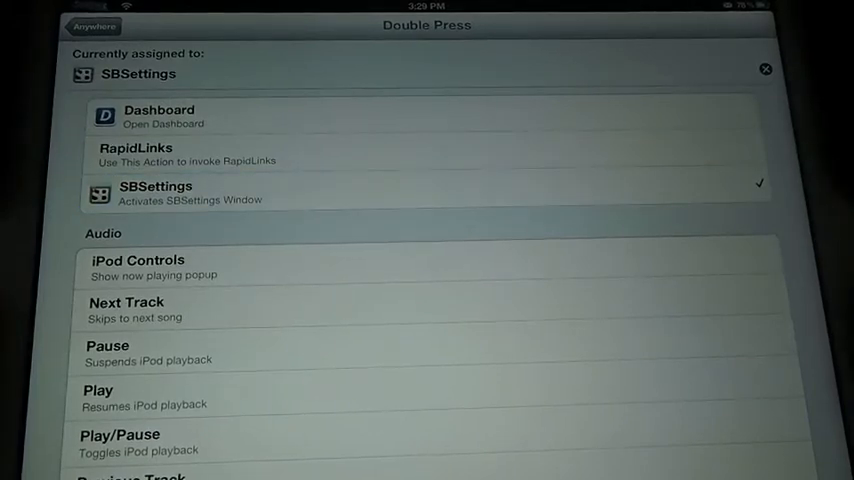
click(88, 26)
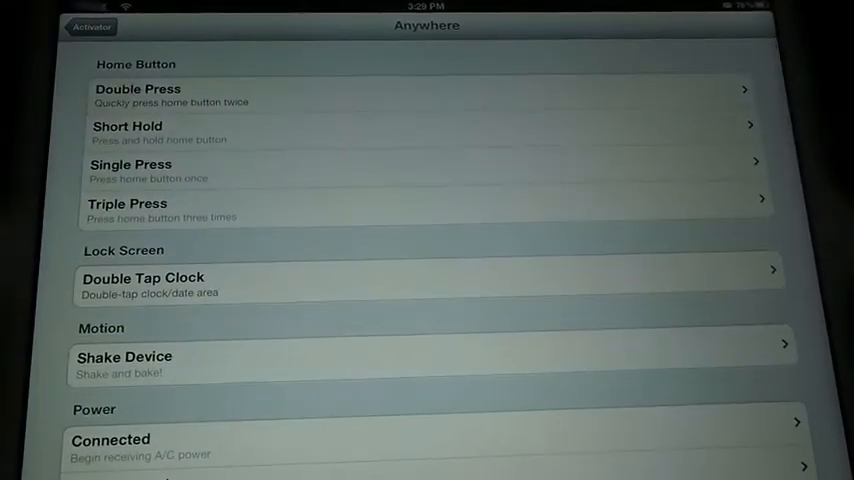
click(427, 95)
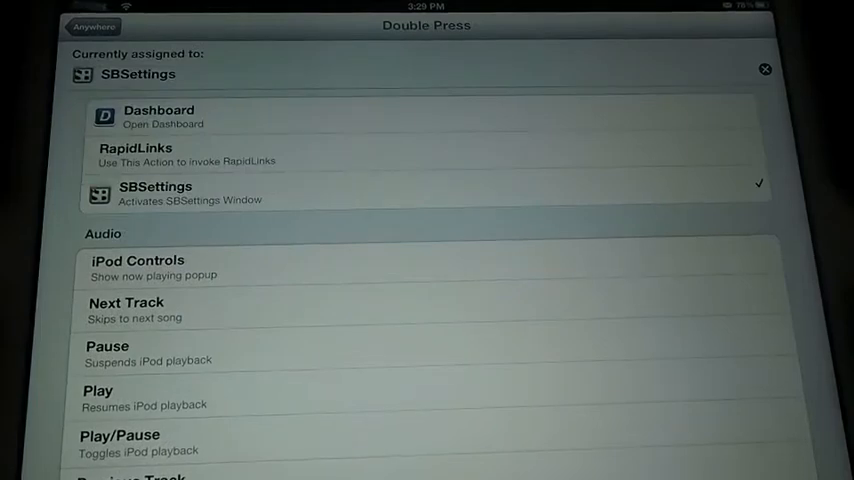
scroll(down, 3)
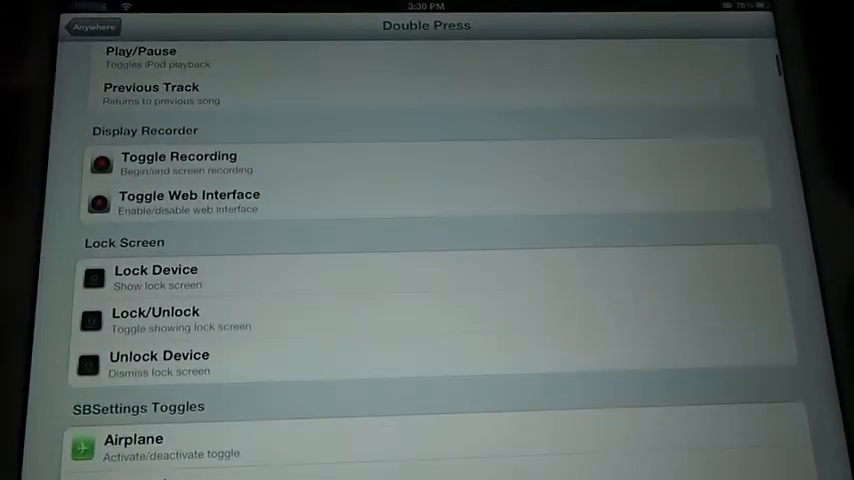
scroll(down, 3)
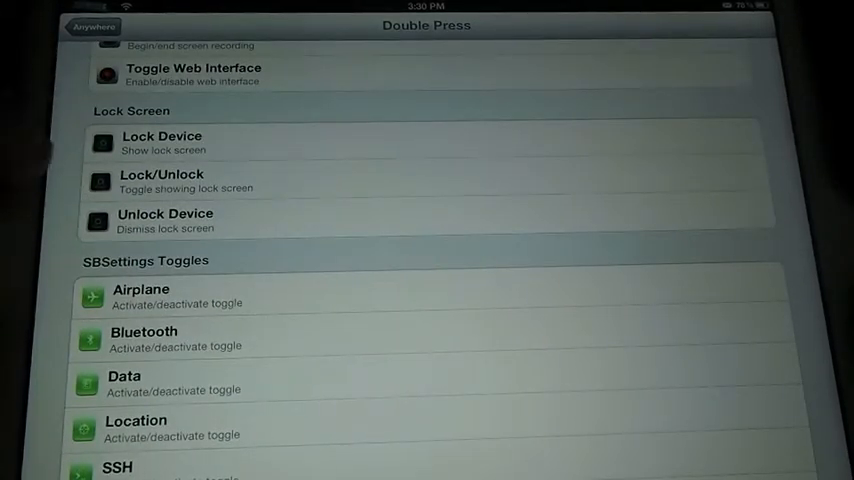
scroll(down, 3)
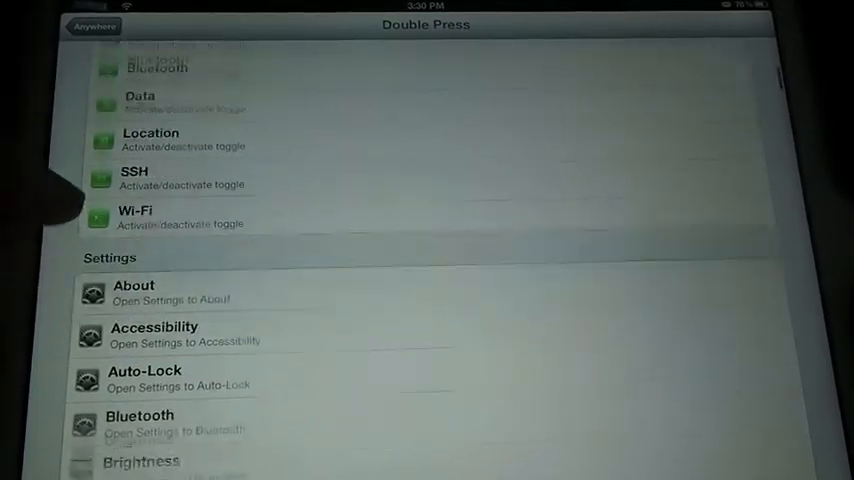
scroll(down, 3)
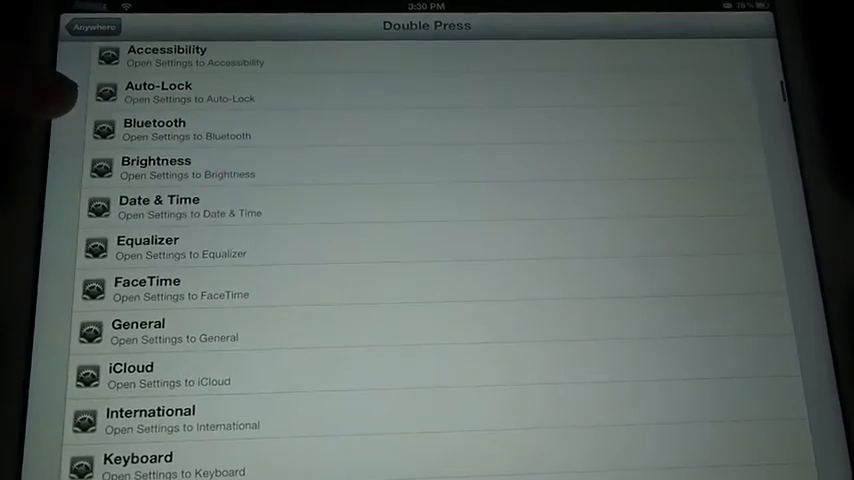
scroll(down, 3)
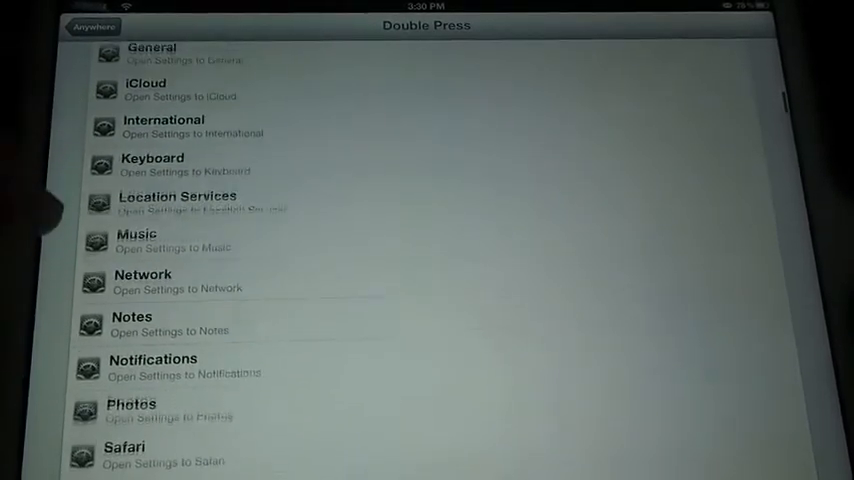
scroll(down, 3)
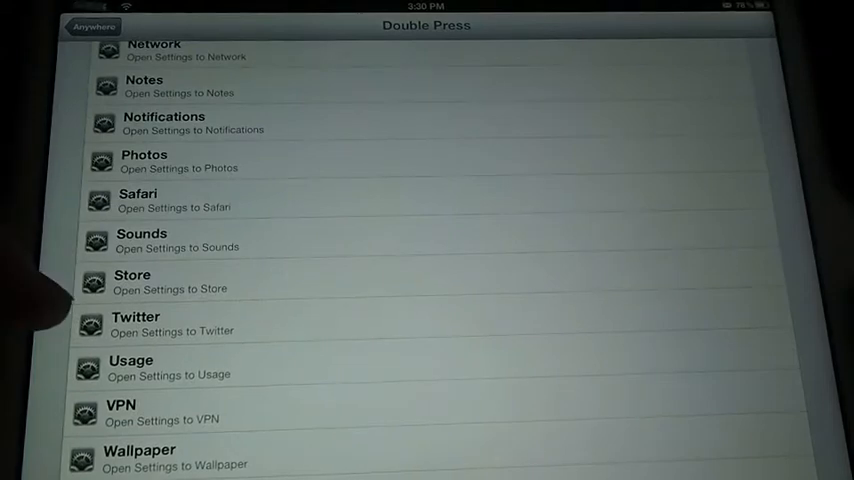
scroll(down, 3)
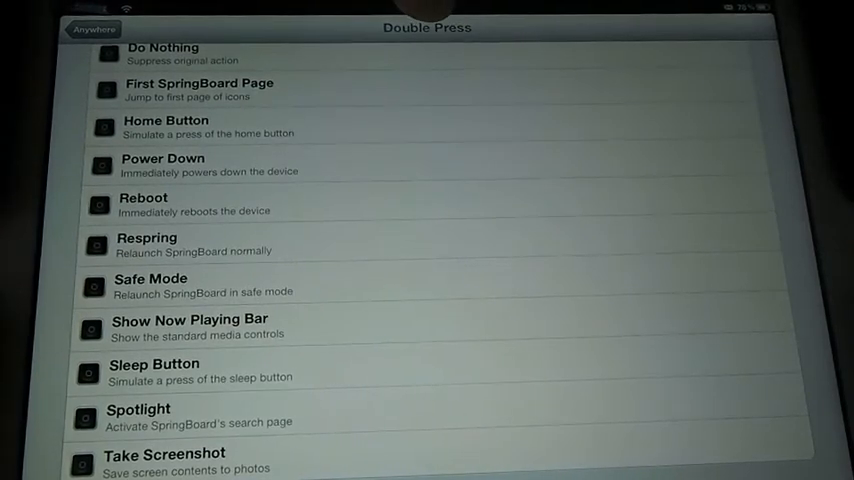
scroll(up, 3)
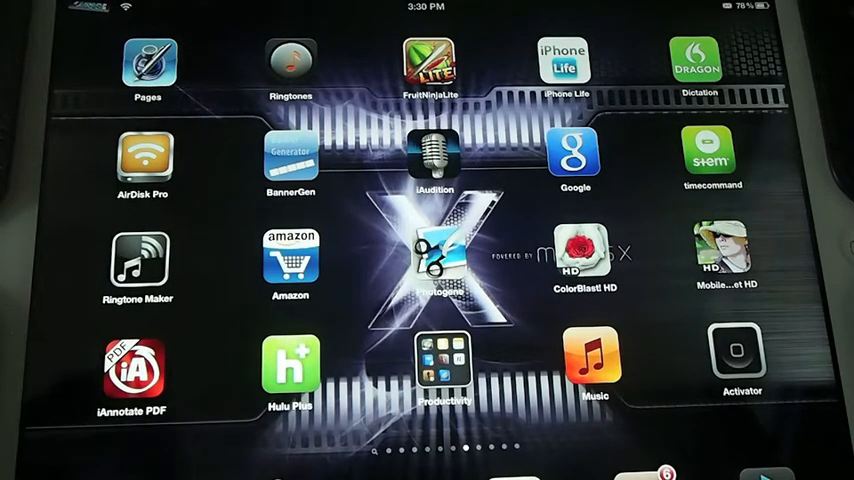
Swipe left to the home screen page with Bike Baron, LogMeIn and Pinterest.
scroll(left, 3)
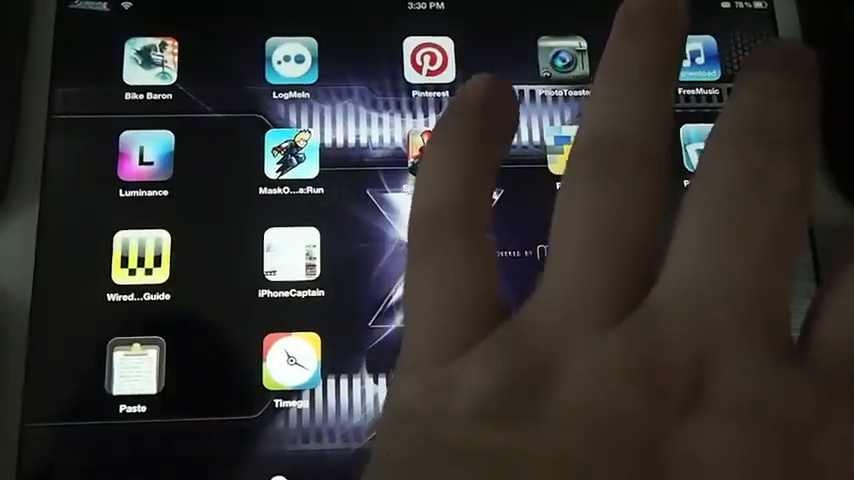
scroll(left, 3)
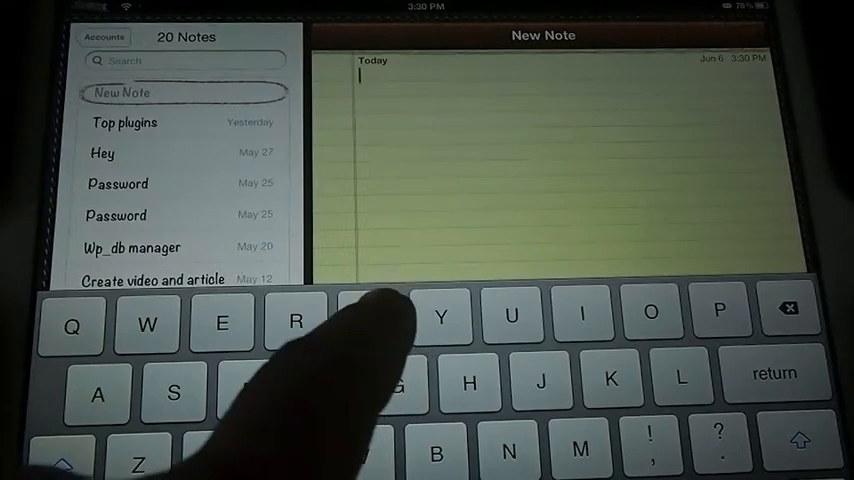
Write 'Test this tweak' in a note, then bring up the Action Menu in a new note.
text(Test)
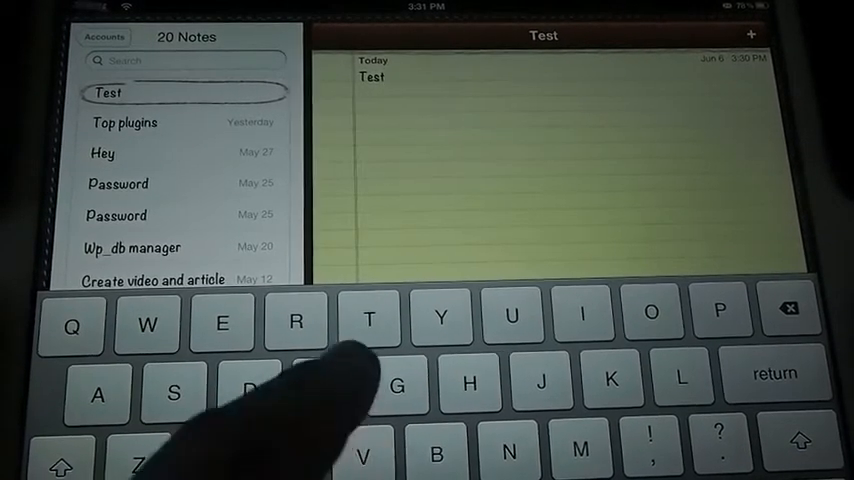
text(this)
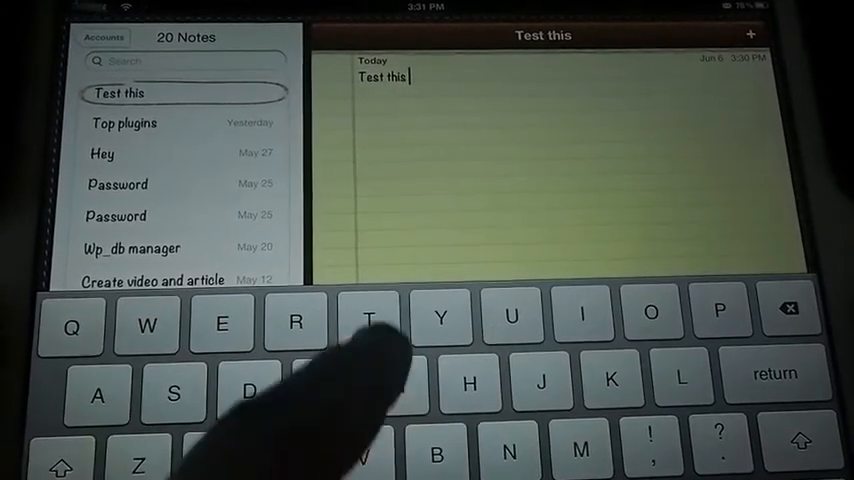
text(tweak)
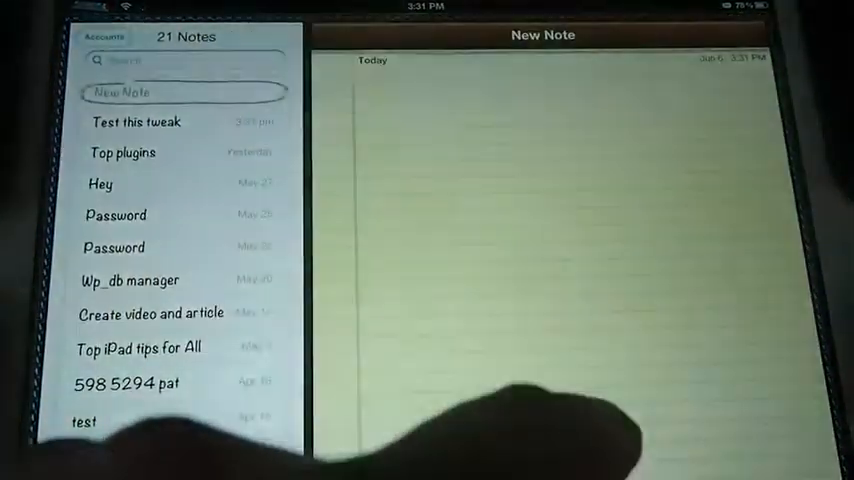
click(540, 200)
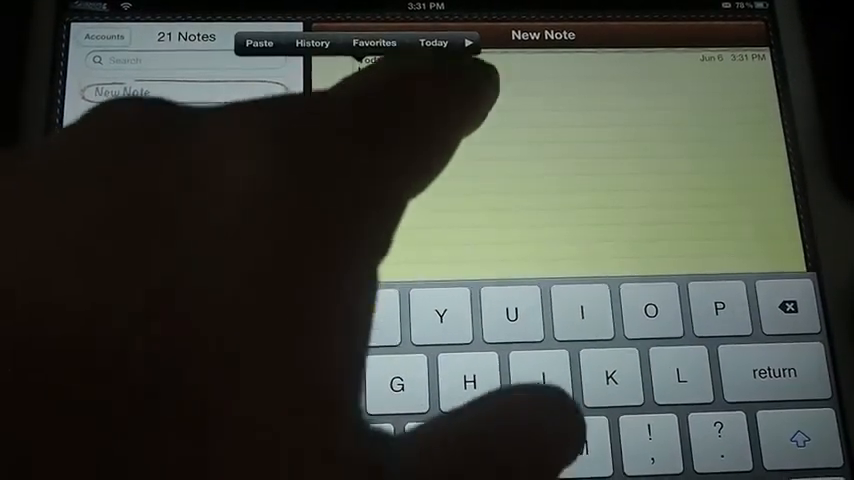
click(374, 43)
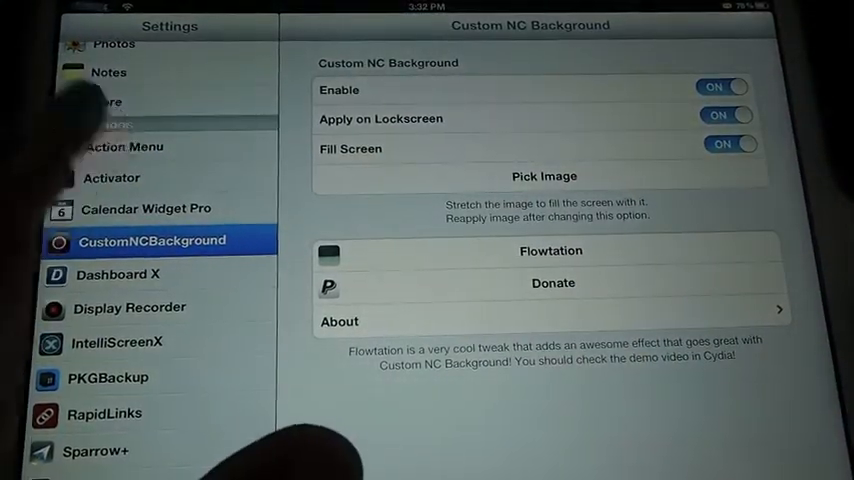
Show CustomNCBackground settings with Enable, Apply on Lockscreen and Fill Screen switched on.
click(122, 146)
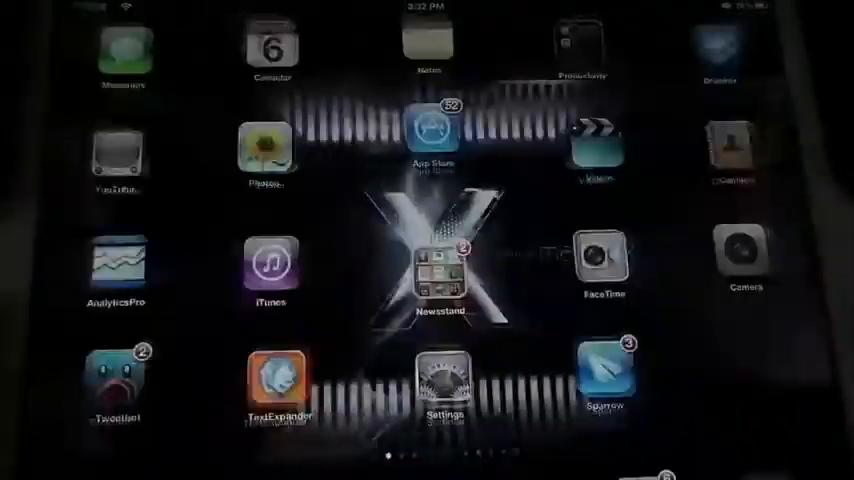
Swipe through home screen pages to the one with Pages, Amazon, Music and Activator.
scroll(left, 3)
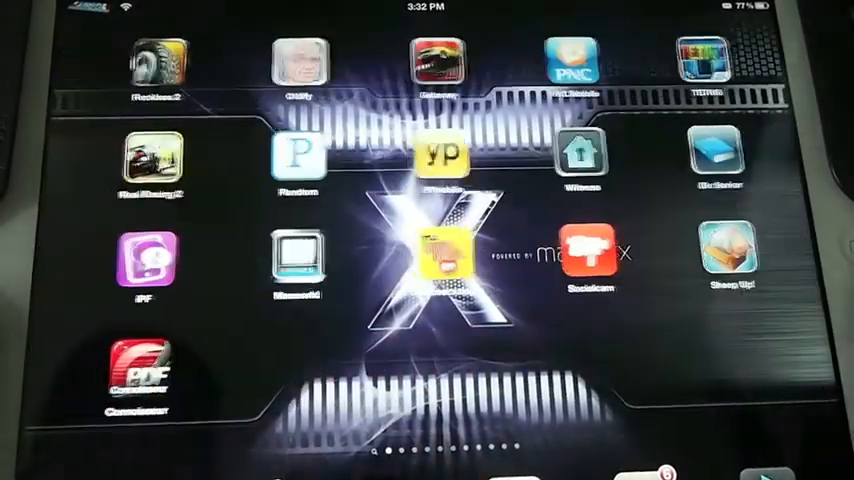
scroll(left, 3)
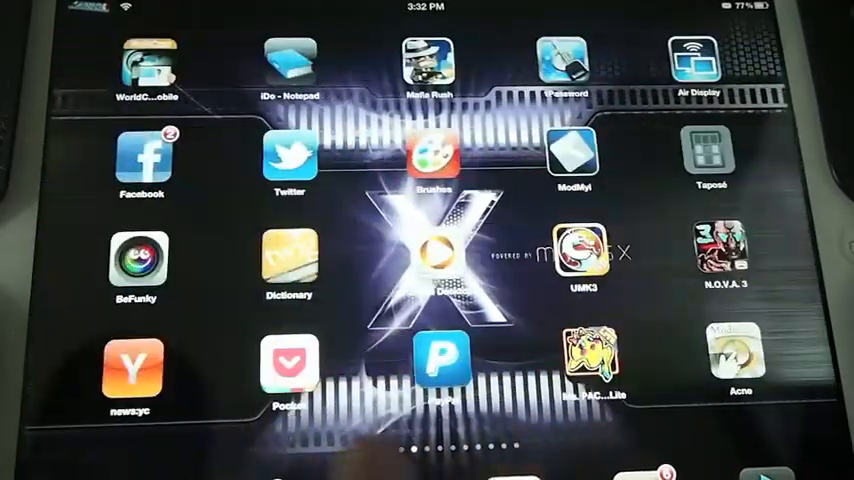
scroll(left, 3)
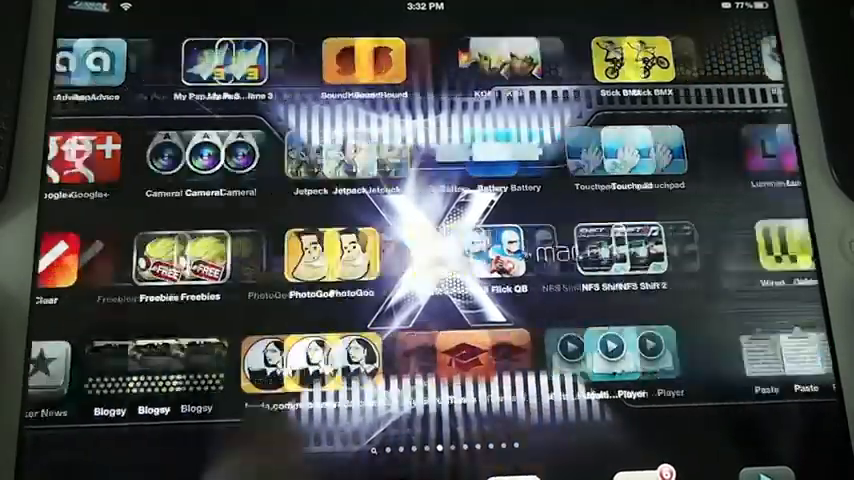
scroll(left, 3)
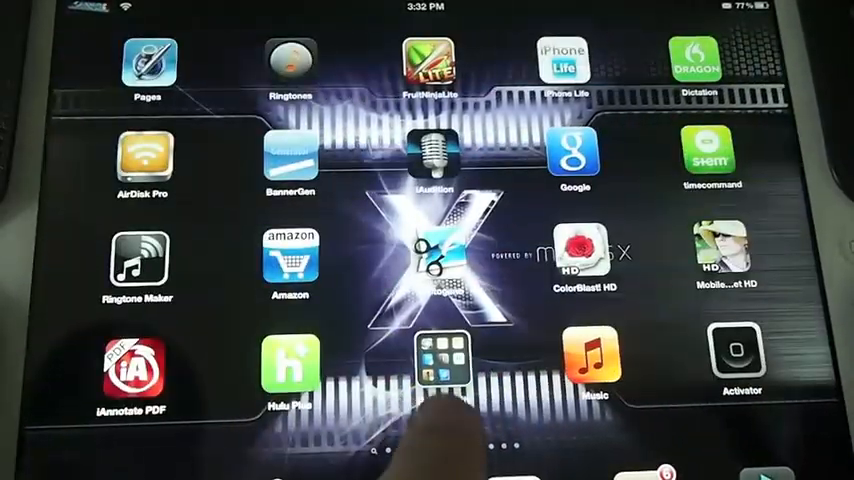
scroll(left, 3)
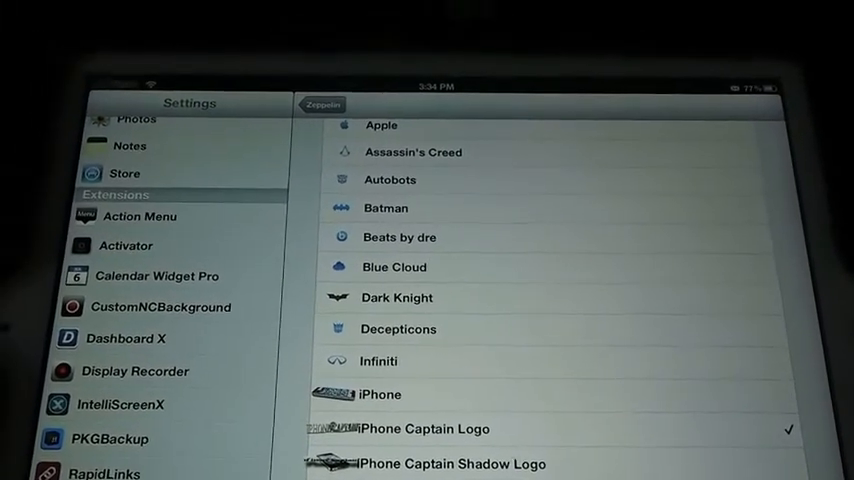
Scroll Zeppelin's logo list with iPhone Captain Logo checked, then return to the home screen.
scroll(down, 3)
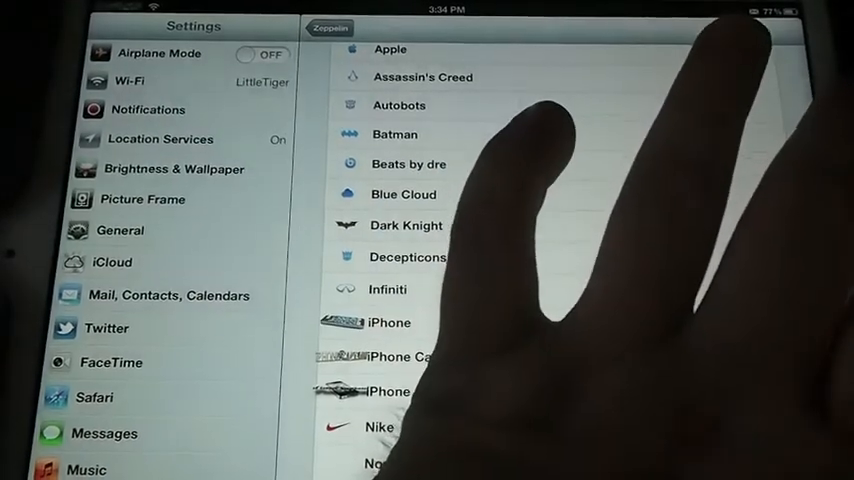
key(home)
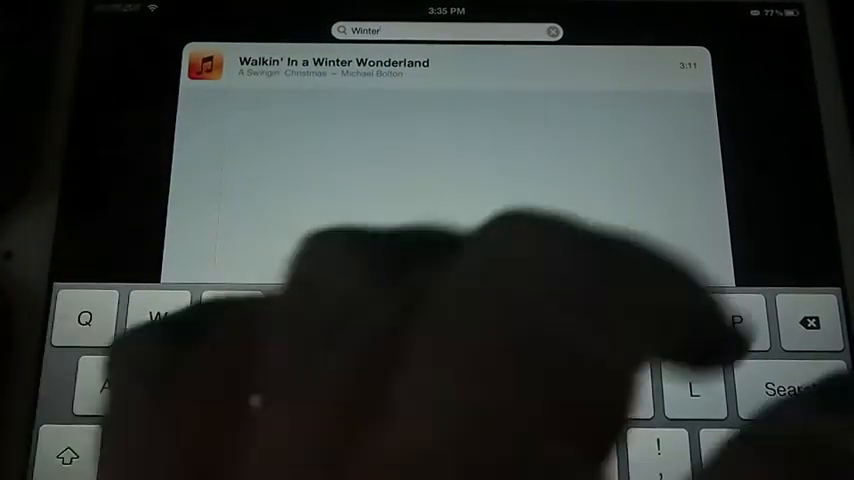
Dismiss the 'Winter' search and return to the first home screen page.
key(home)
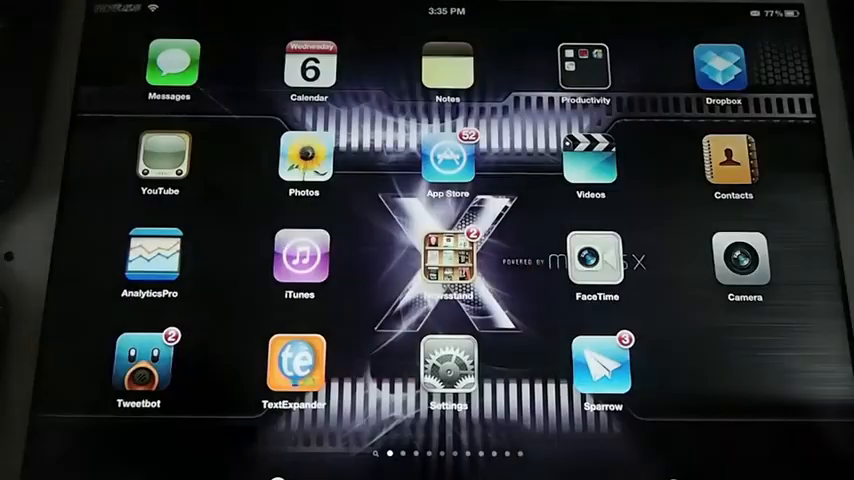